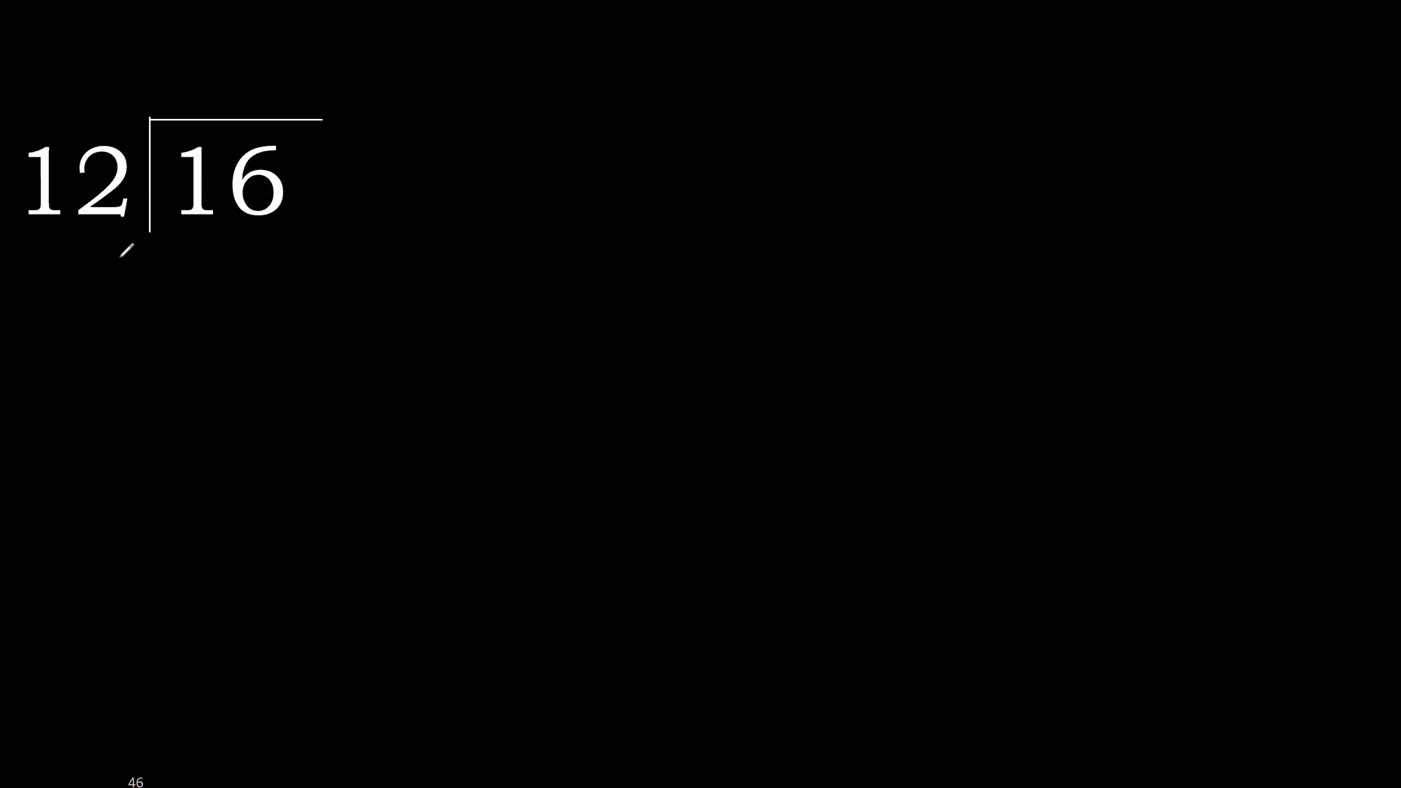
Draw a yellow arc under the 16 inside the division bracket
{"action": "left_click_drag", "start_coordinate": [135, 268], "coordinate": [215, 237]}
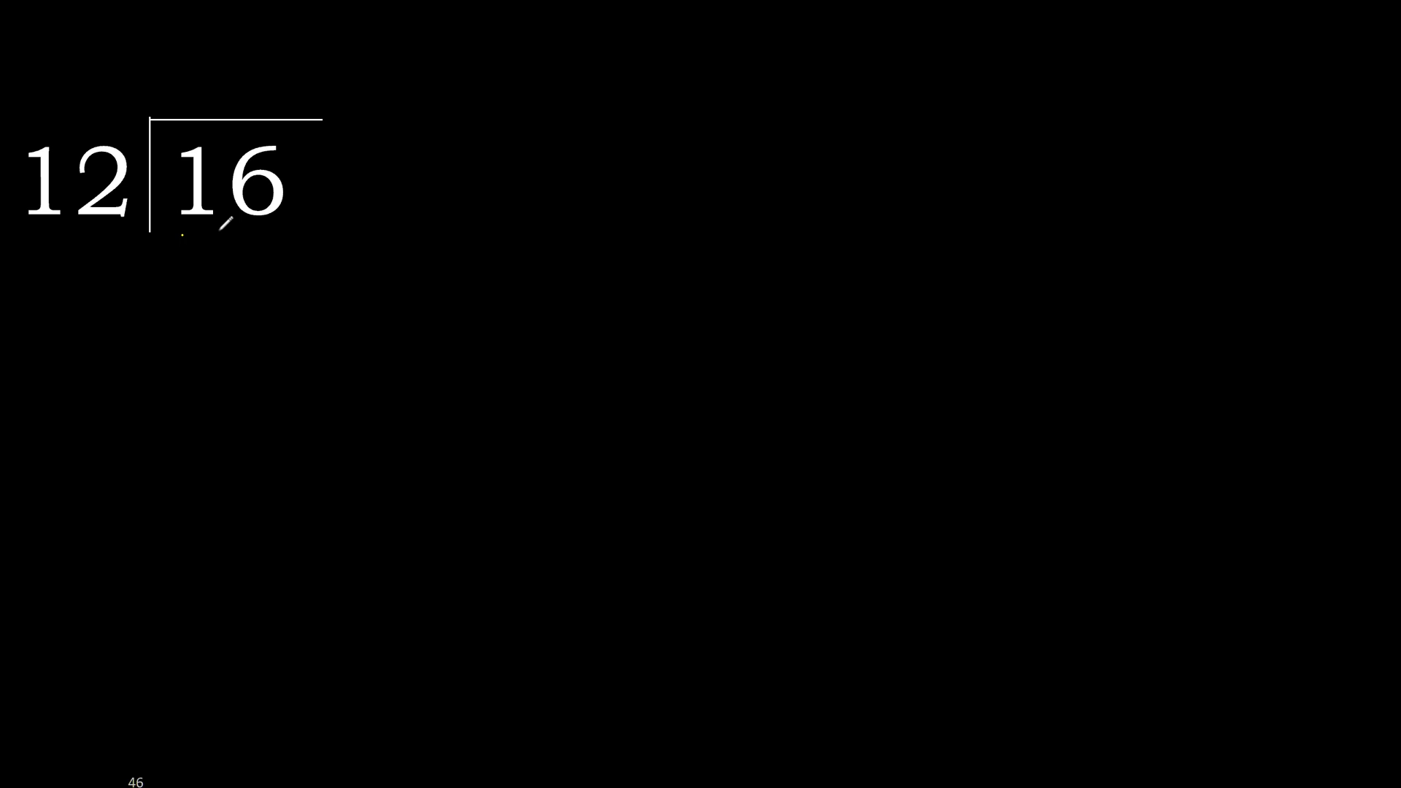
{"action": "left_click_drag", "start_coordinate": [175, 236], "coordinate": [277, 237]}
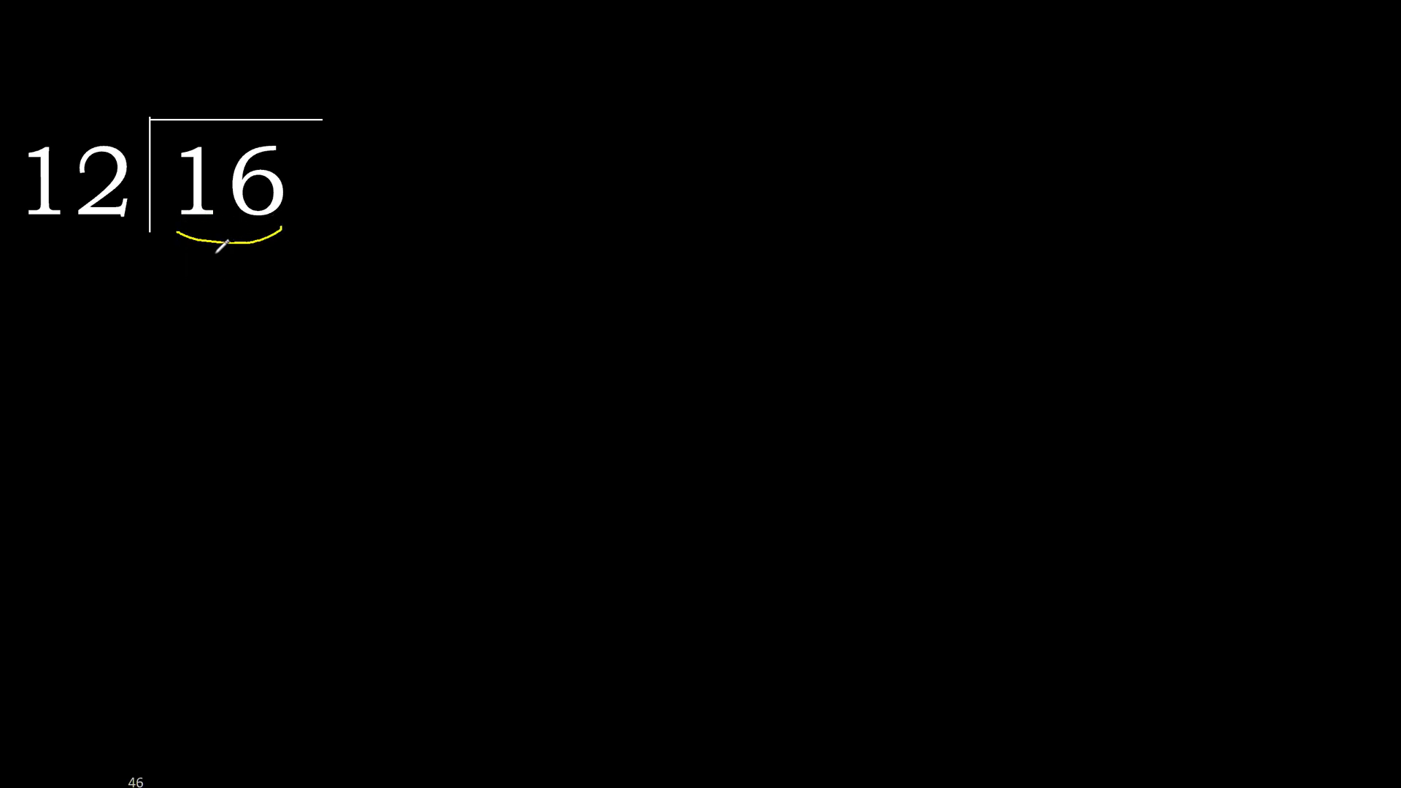
{"action": "left_click_drag", "start_coordinate": [224, 246], "coordinate": [80, 232]}
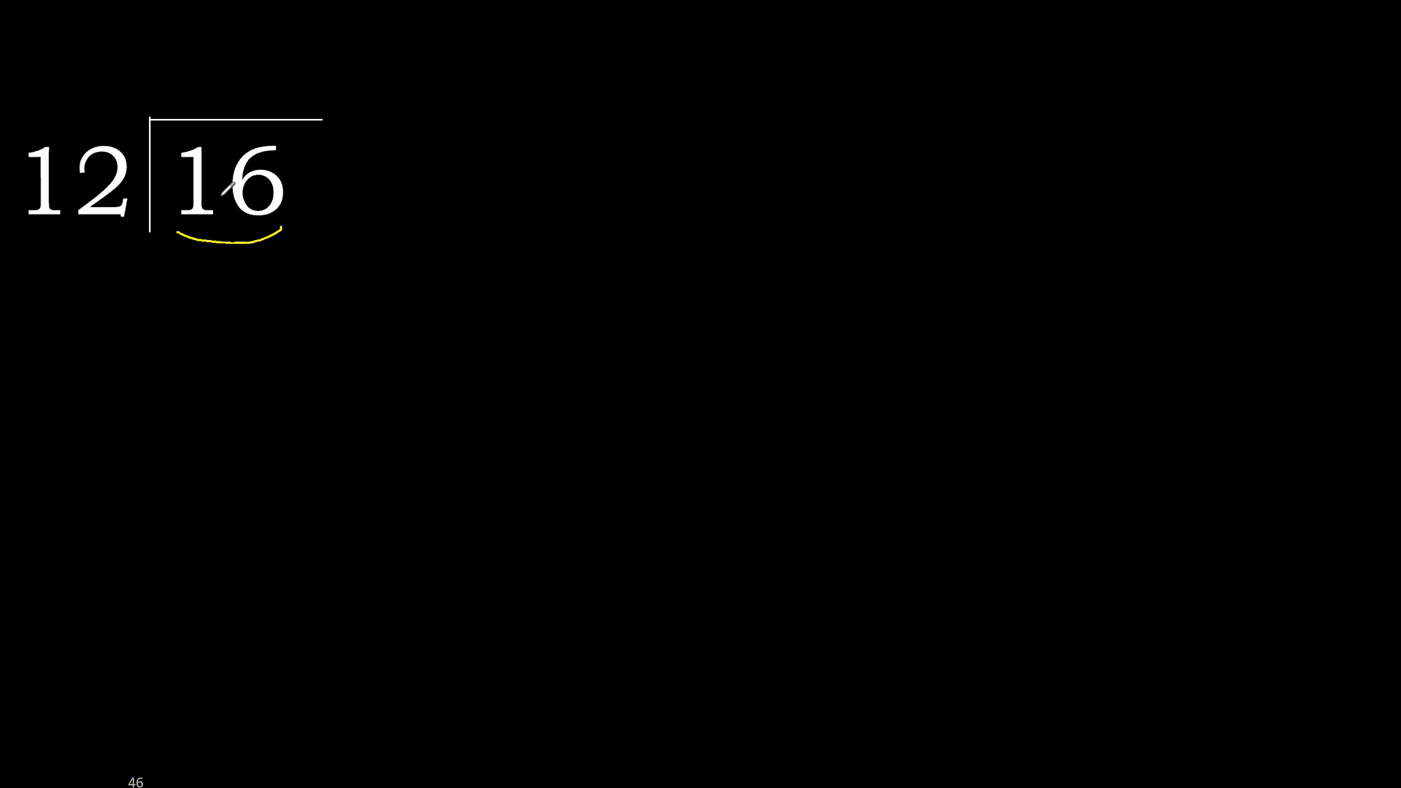
{"action": "left_click_drag", "start_coordinate": [121, 184], "coordinate": [226, 105]}
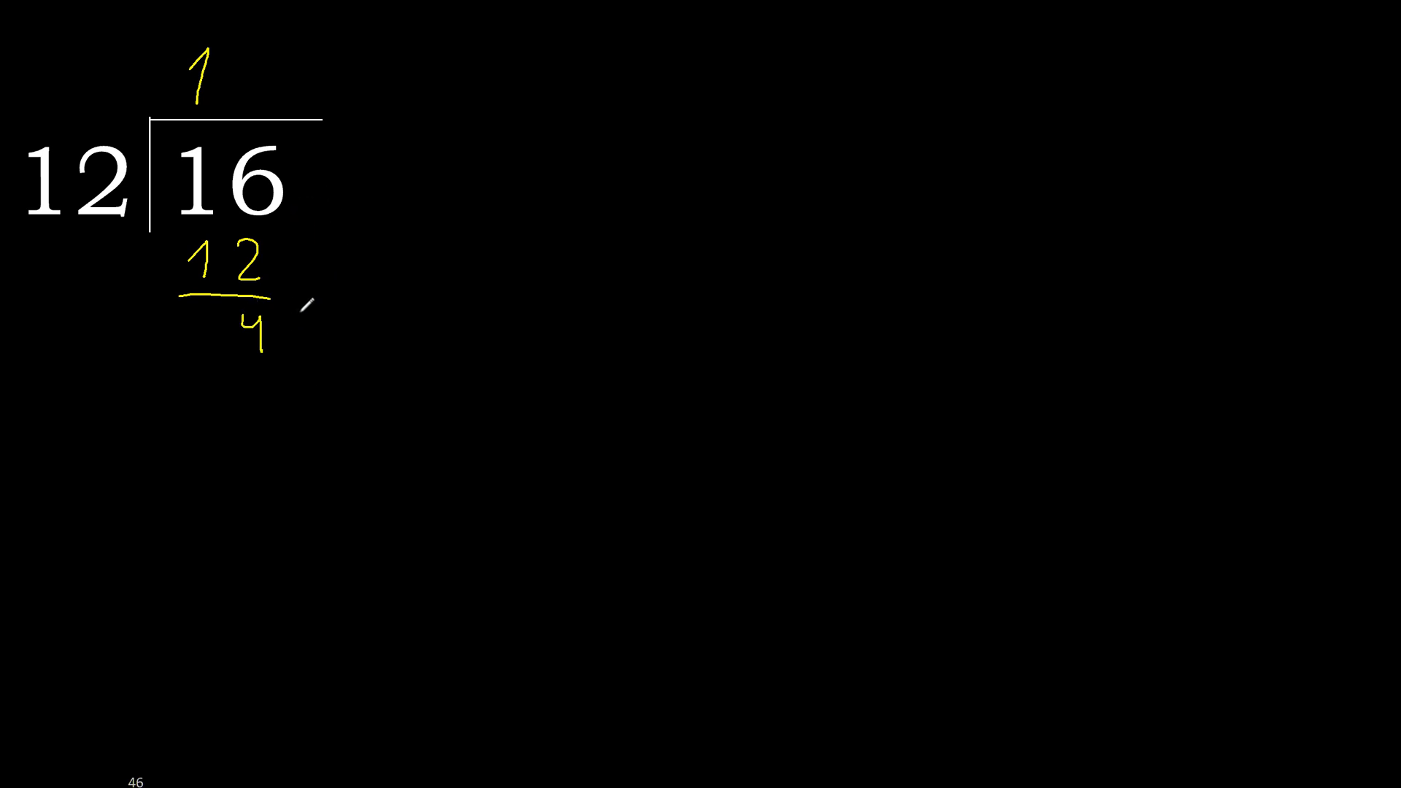
Add the decimal point, bring down zeros, and write the quotient digits 3 and 3
{"action": "left_click_drag", "start_coordinate": [223, 107], "coordinate": [308, 326]}
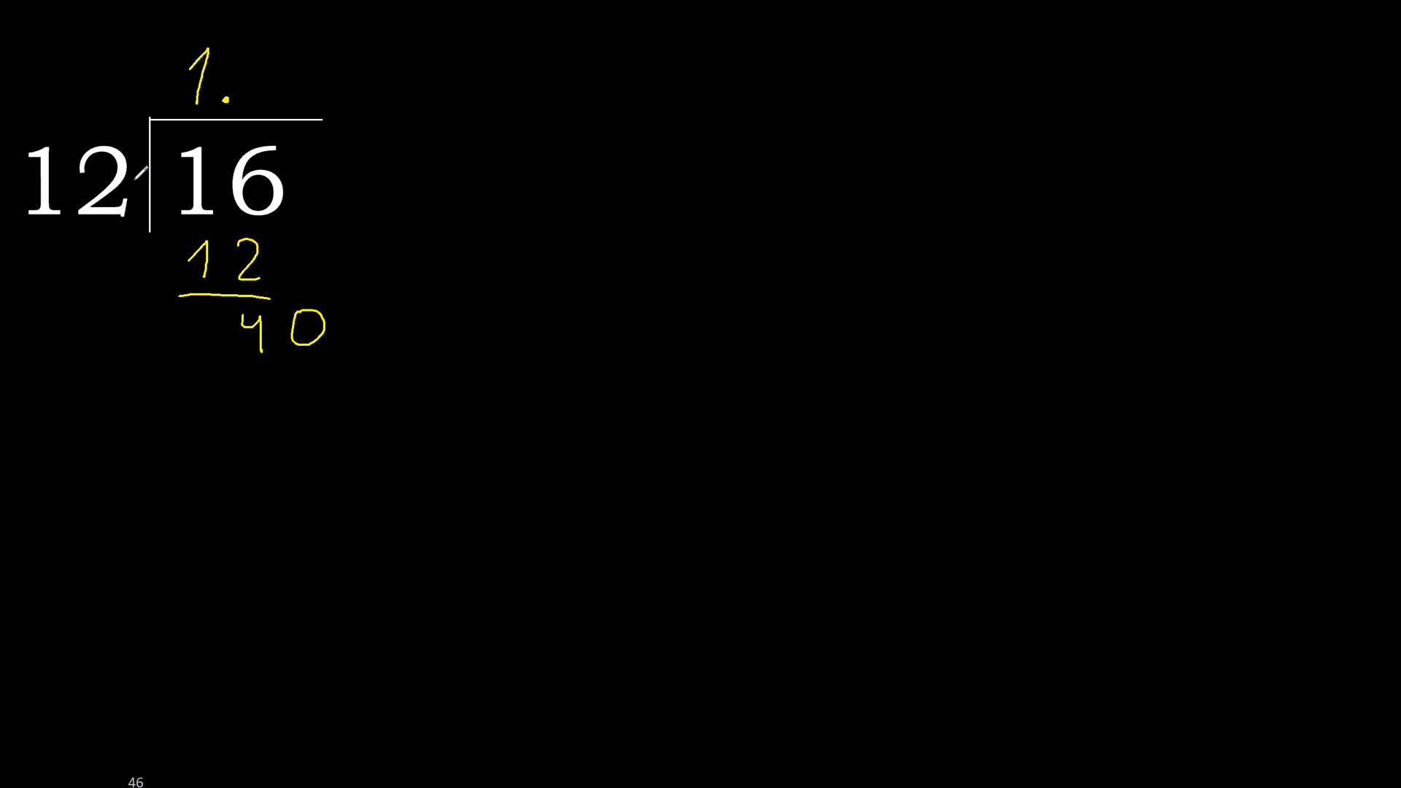
{"action": "type", "text": "3"}
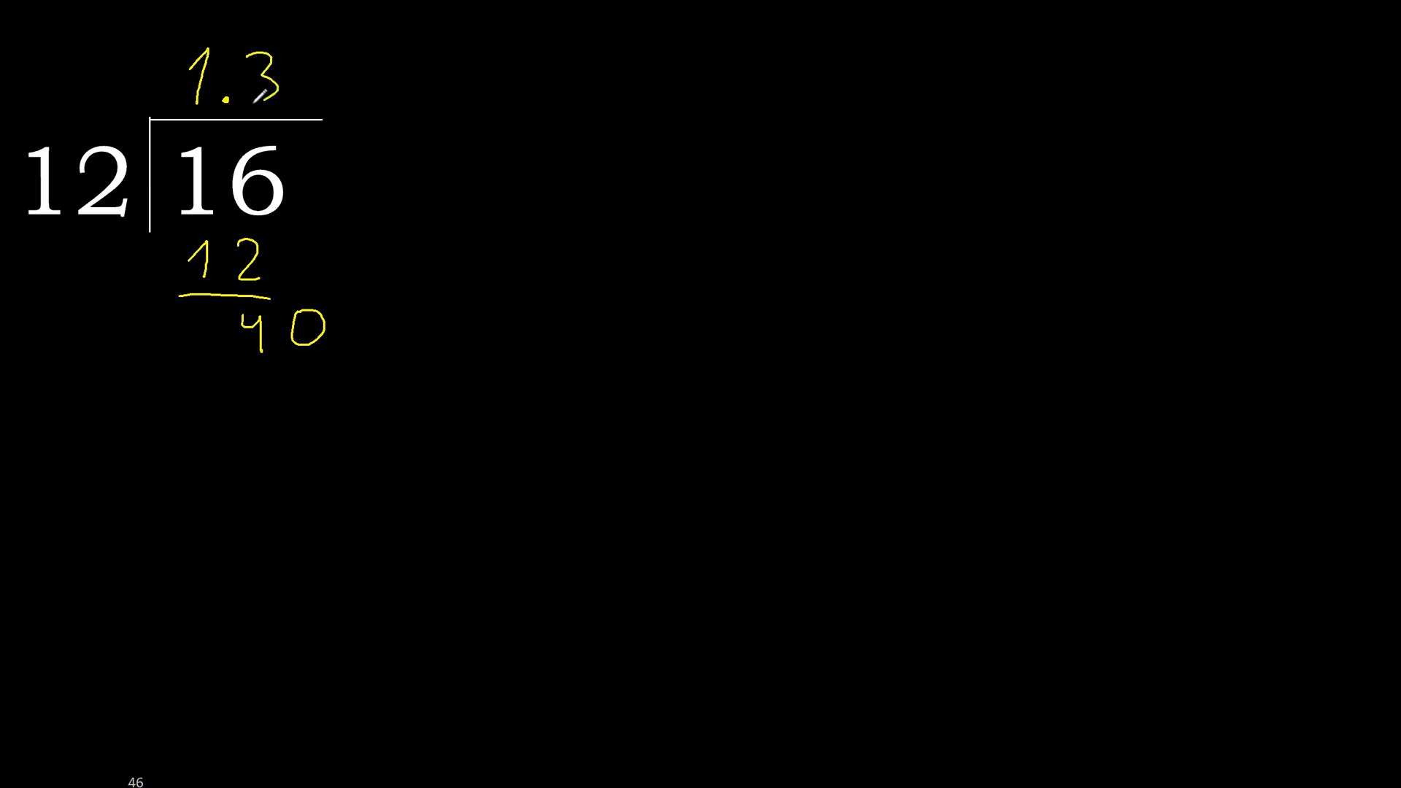
{"action": "type", "text": "3"}
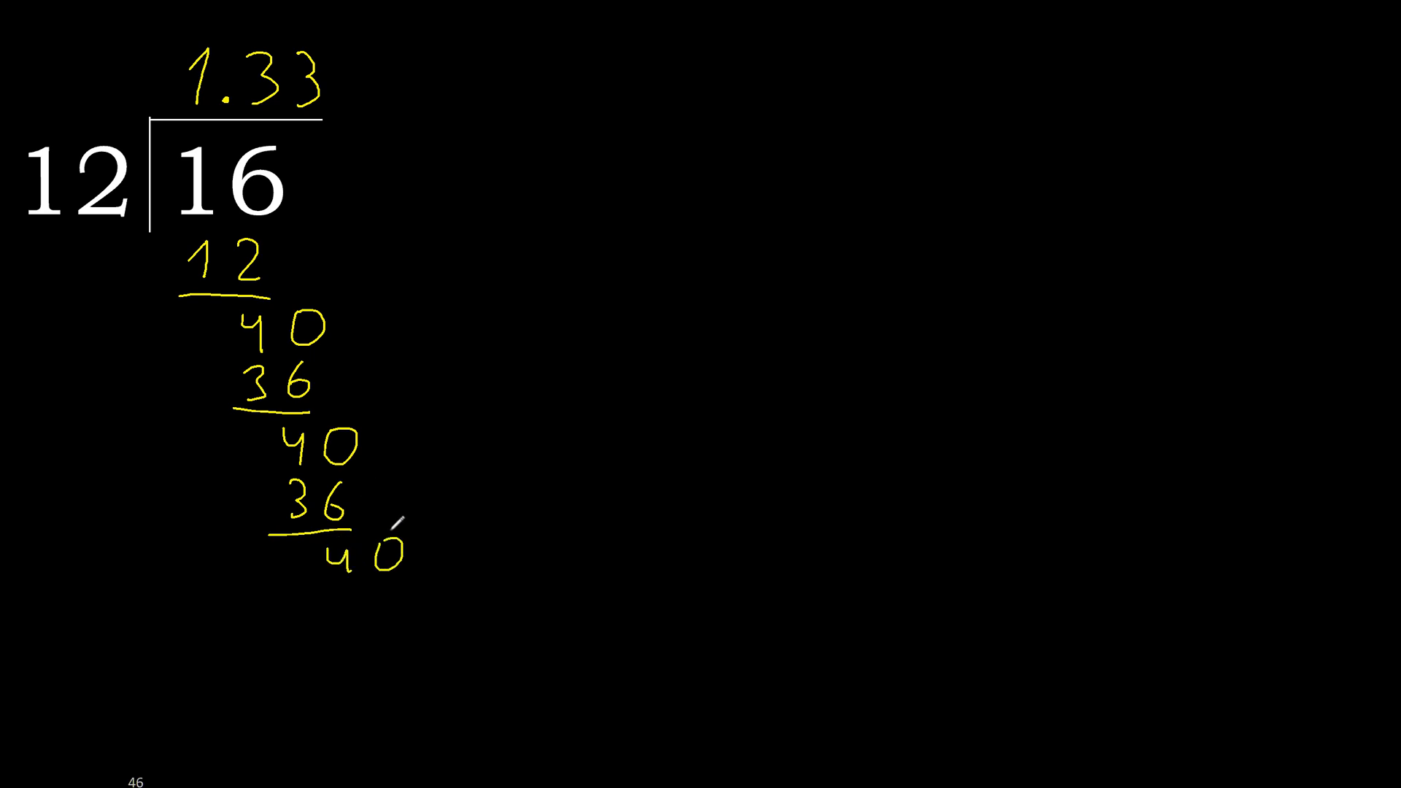
Draw a yellow curve from the last 40 up to the quotient 1.33 to mark the repeat
{"action": "left_click_drag", "start_coordinate": [227, 96], "coordinate": [389, 527]}
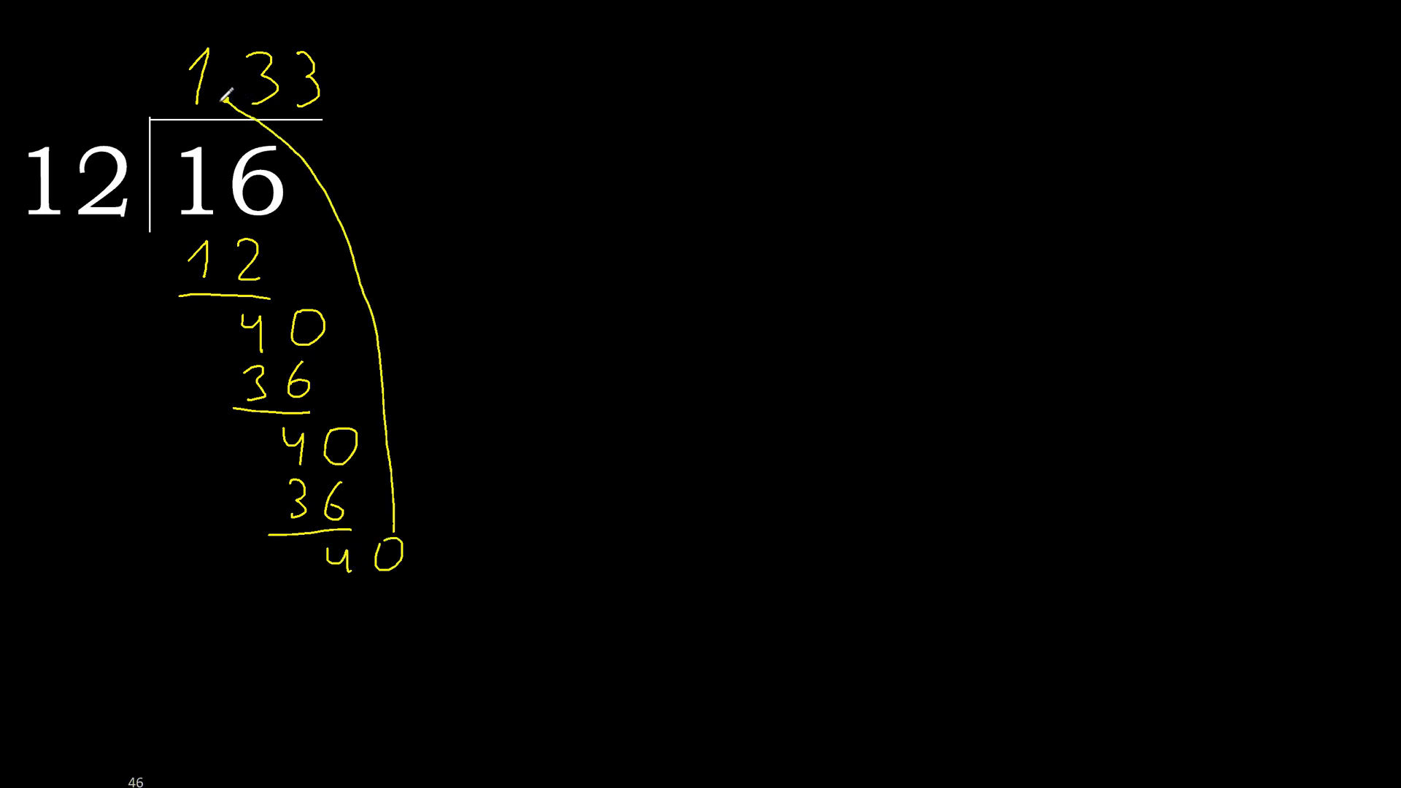